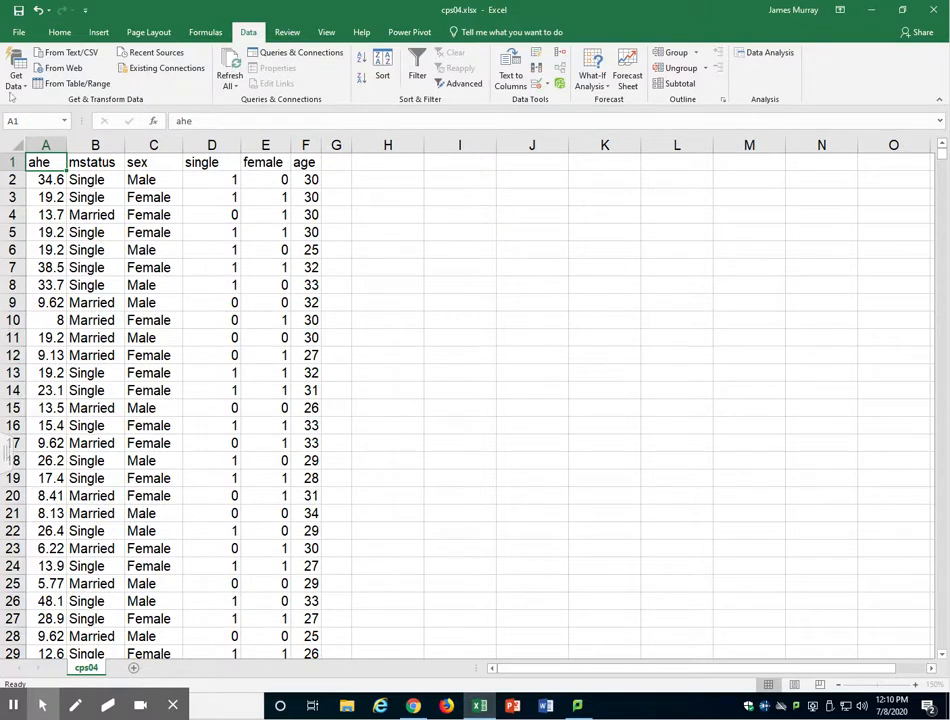
- Select the ahe column of the cps04 data to enable filtering
left_click(44, 144)
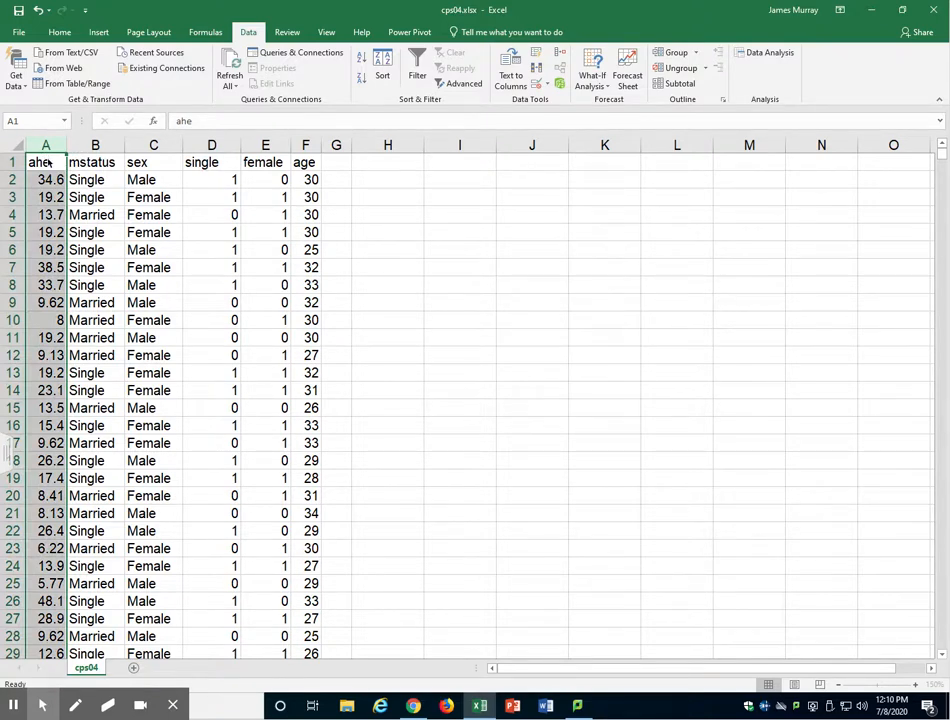
mouse_move(140, 244)
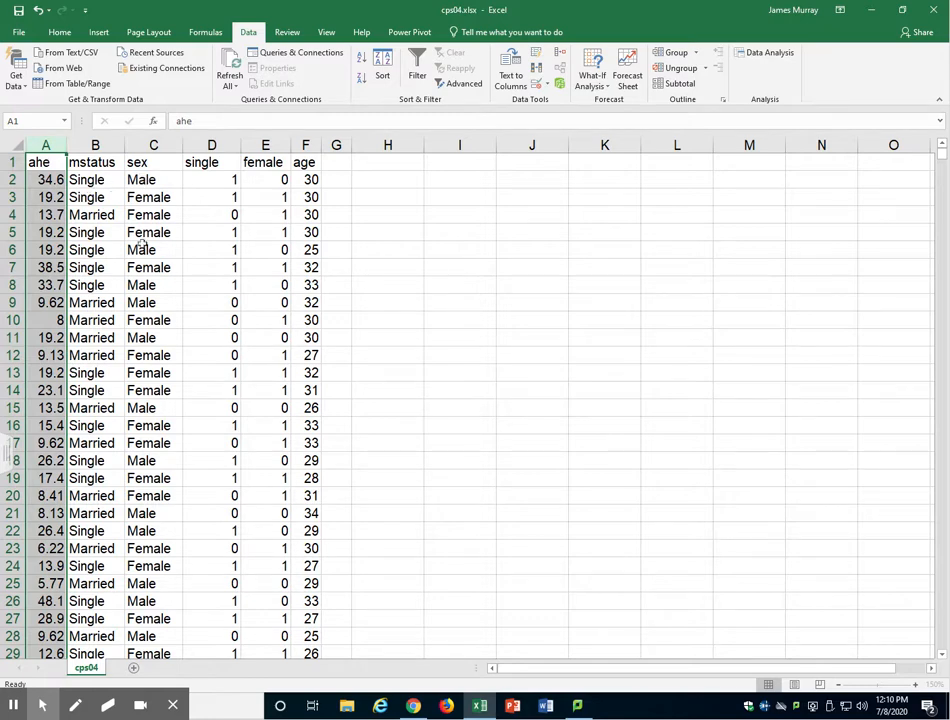
mouse_move(298, 212)
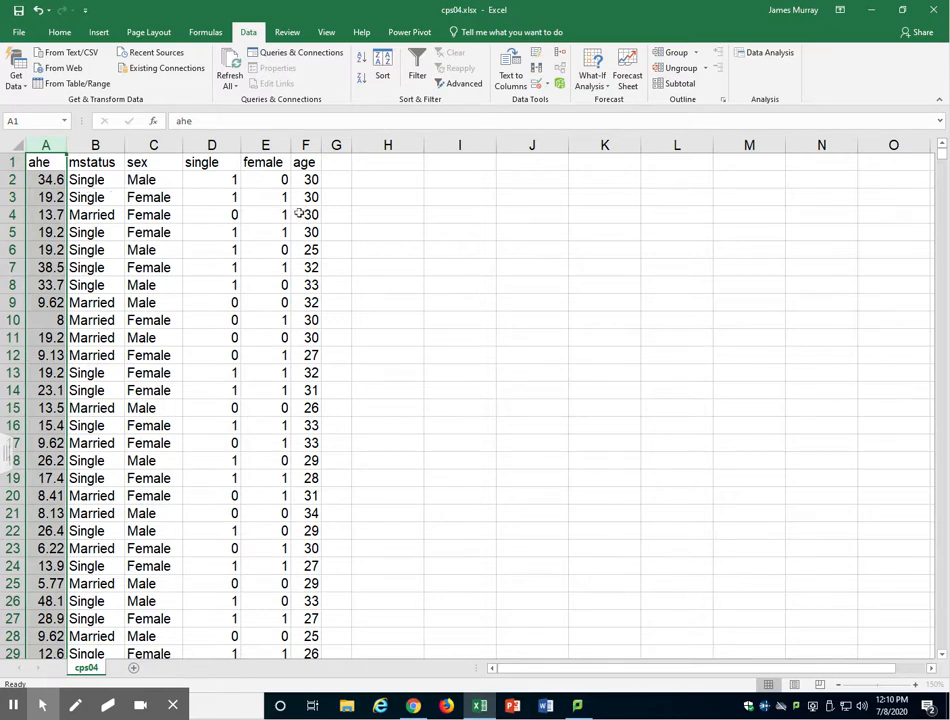
mouse_move(298, 214)
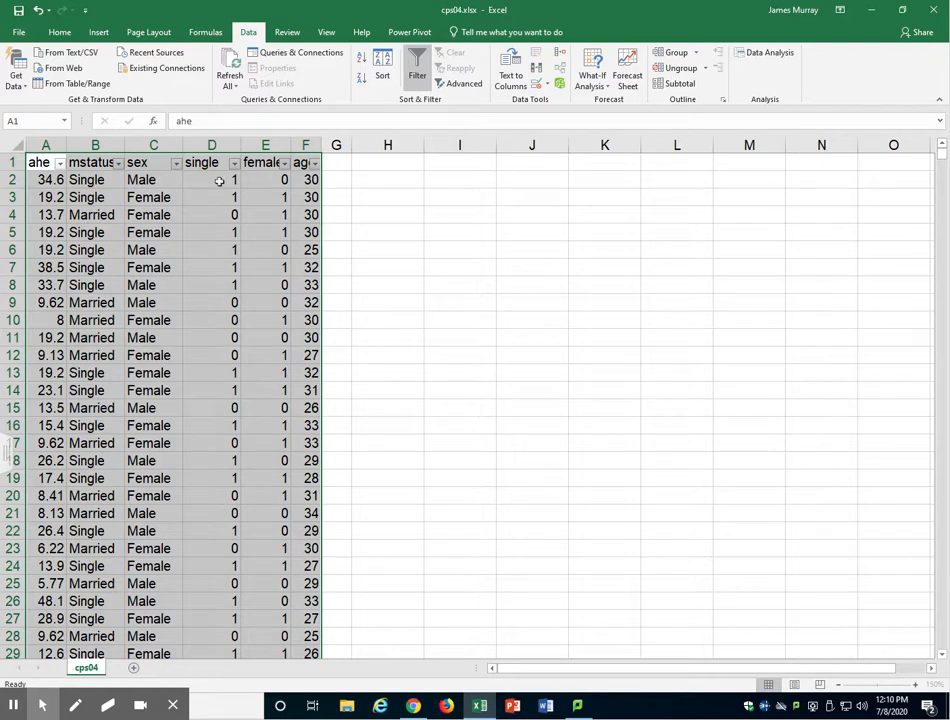
- Set the sex column filter to show only Male rows
left_click(212, 180)
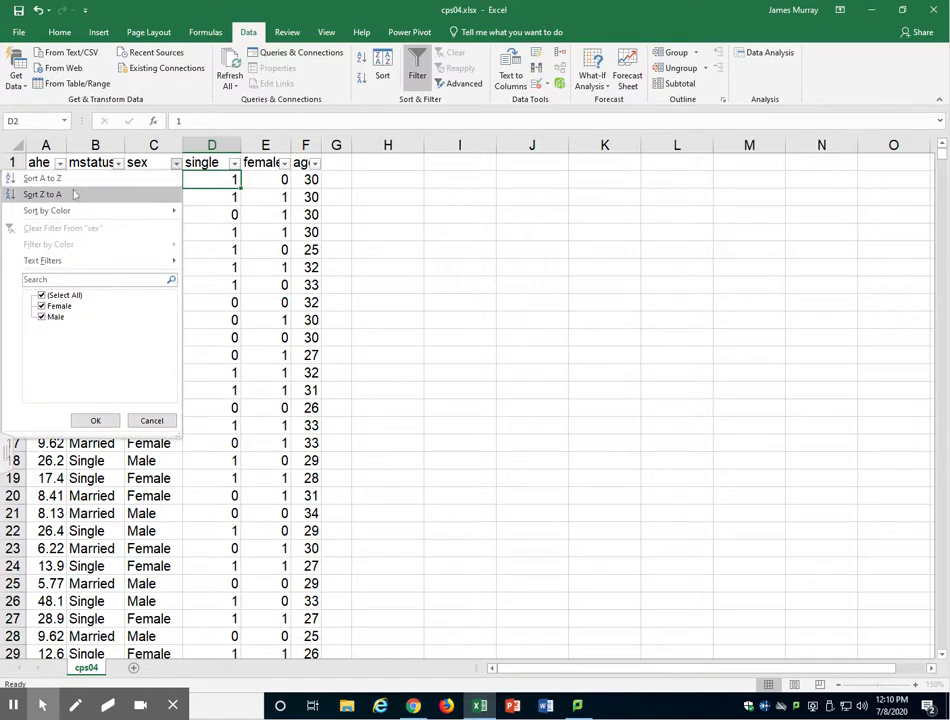
mouse_move(44, 312)
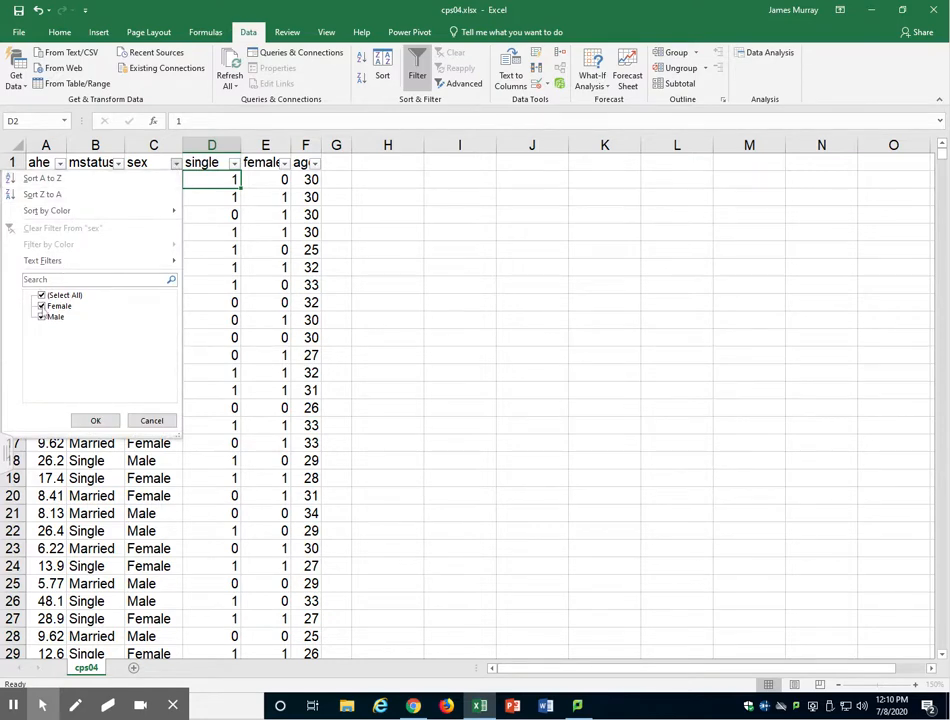
left_click(58, 304)
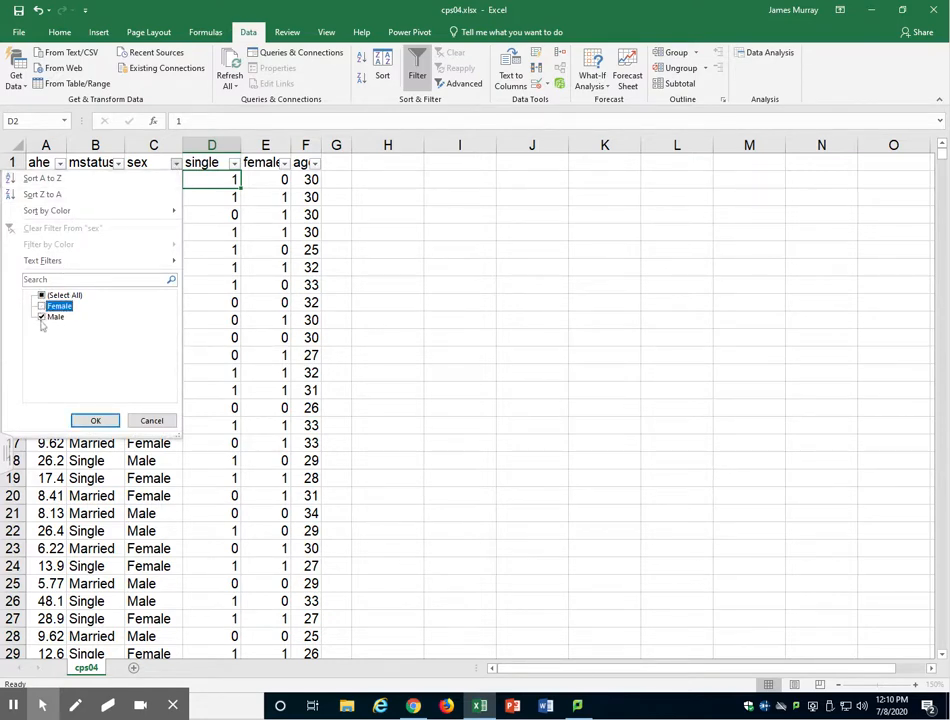
left_click(42, 304)
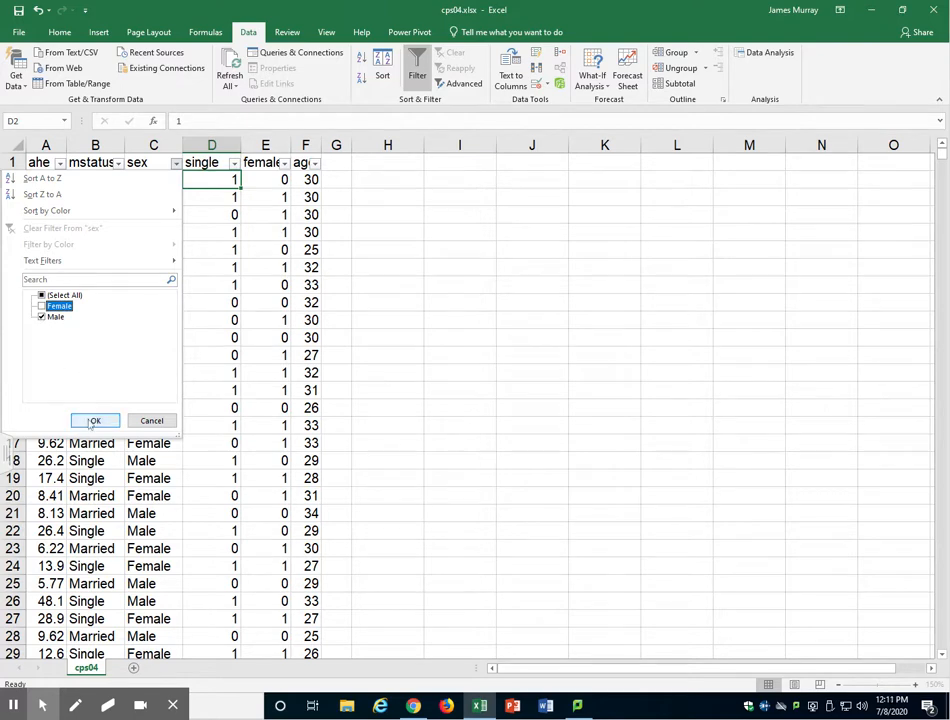
left_click(94, 420)
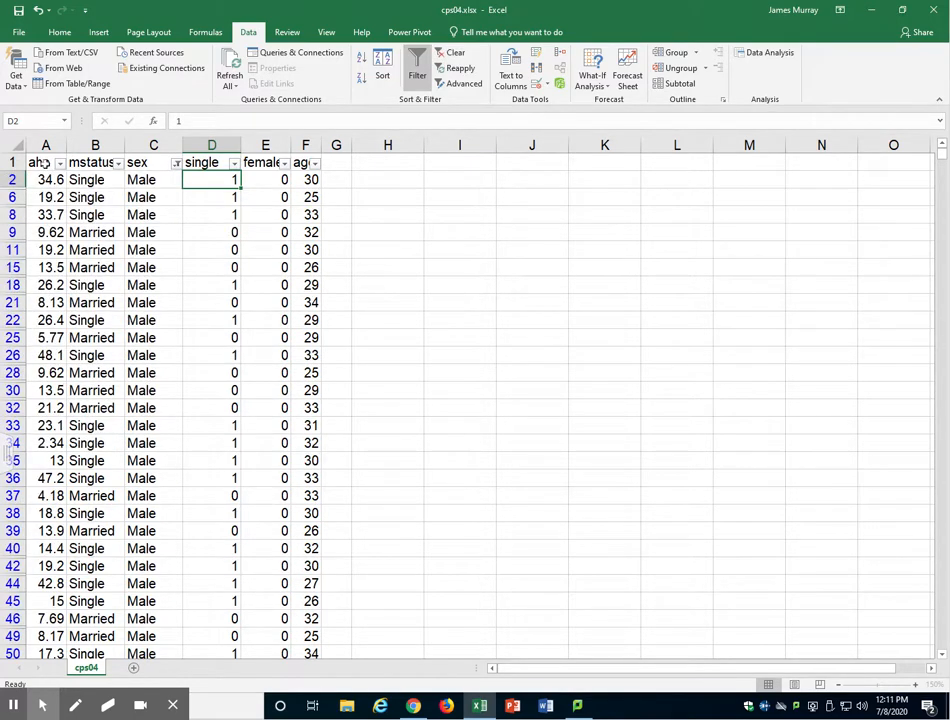
- Select the male ahe earnings column for copying
left_click(44, 162)
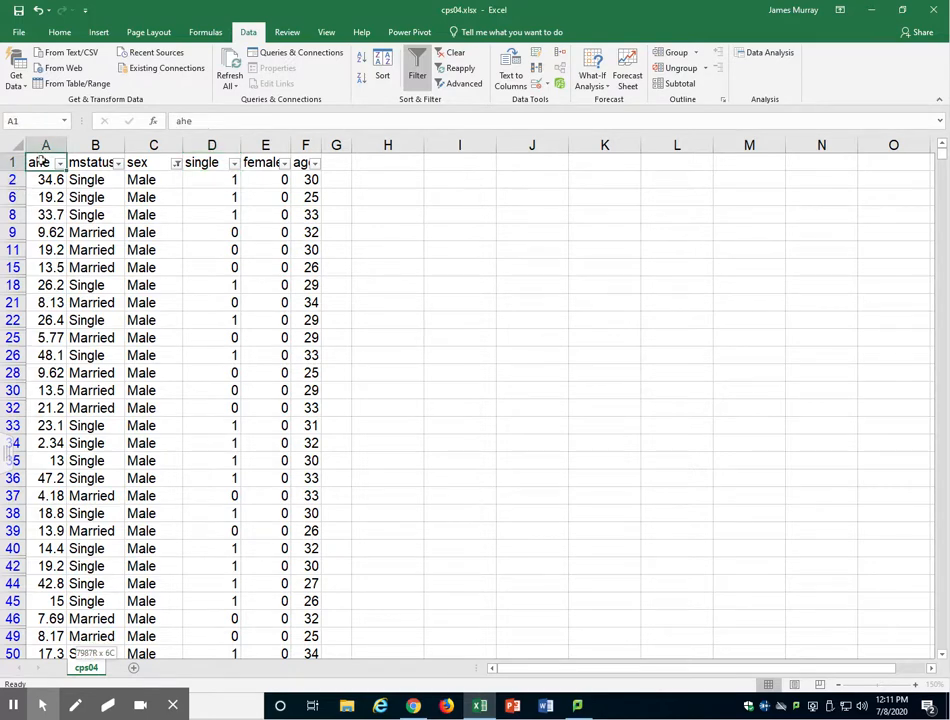
scroll("down", 3)
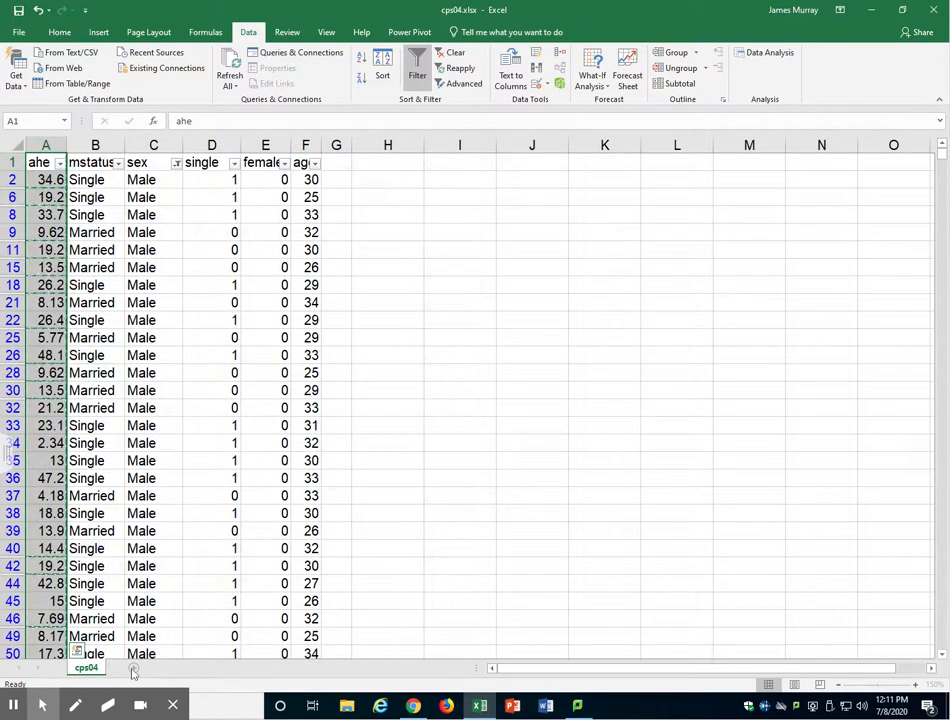
mouse_move(132, 670)
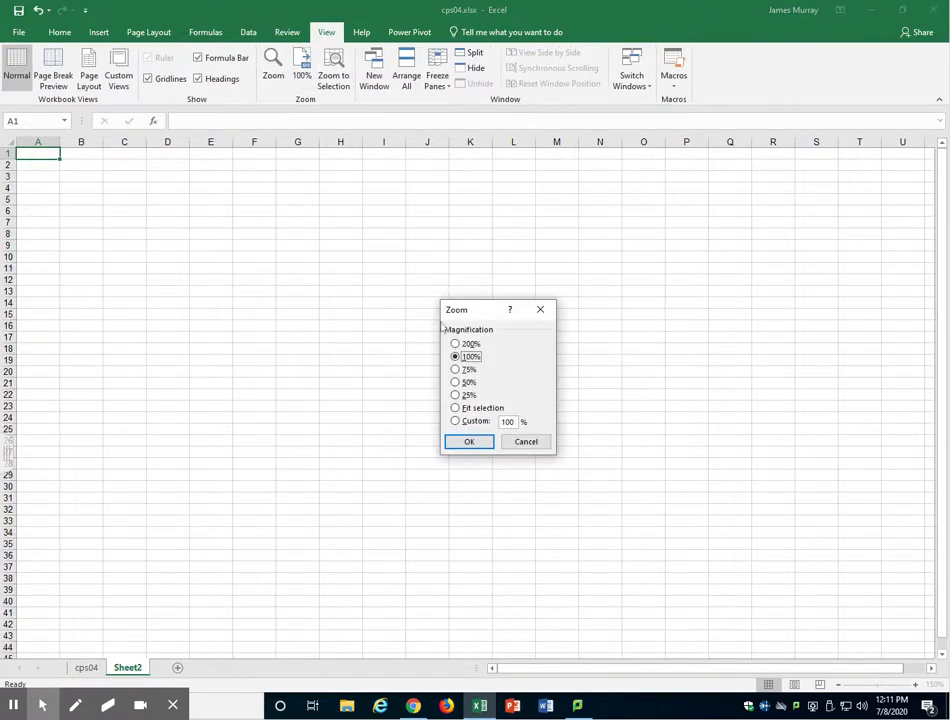
- Set Sheet2 zoom to 100% and paste the male ahe values into column A
left_click(456, 420)
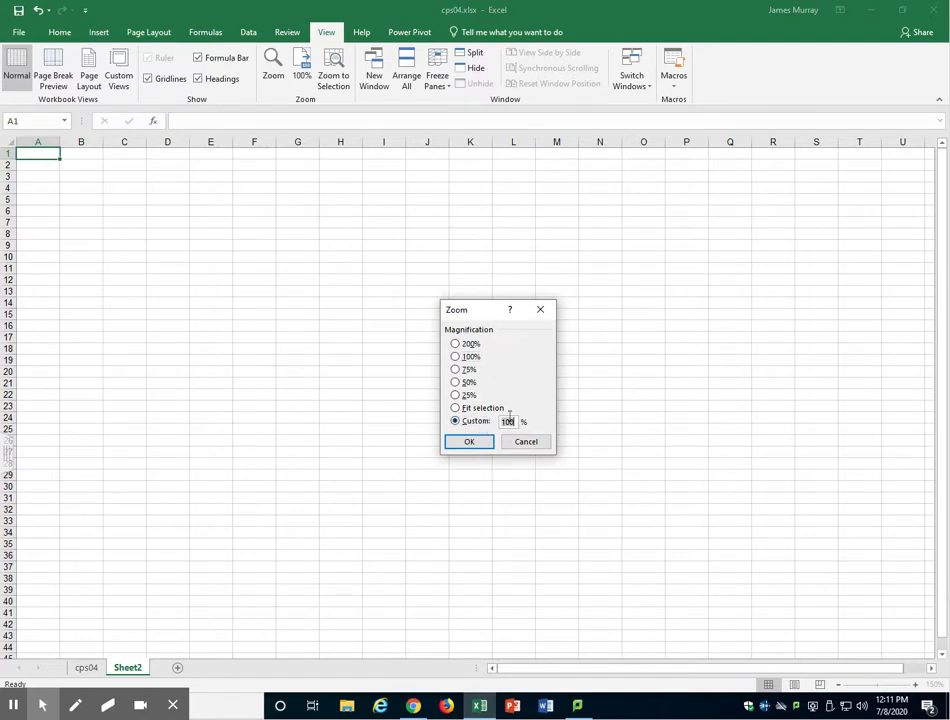
left_click(468, 442)
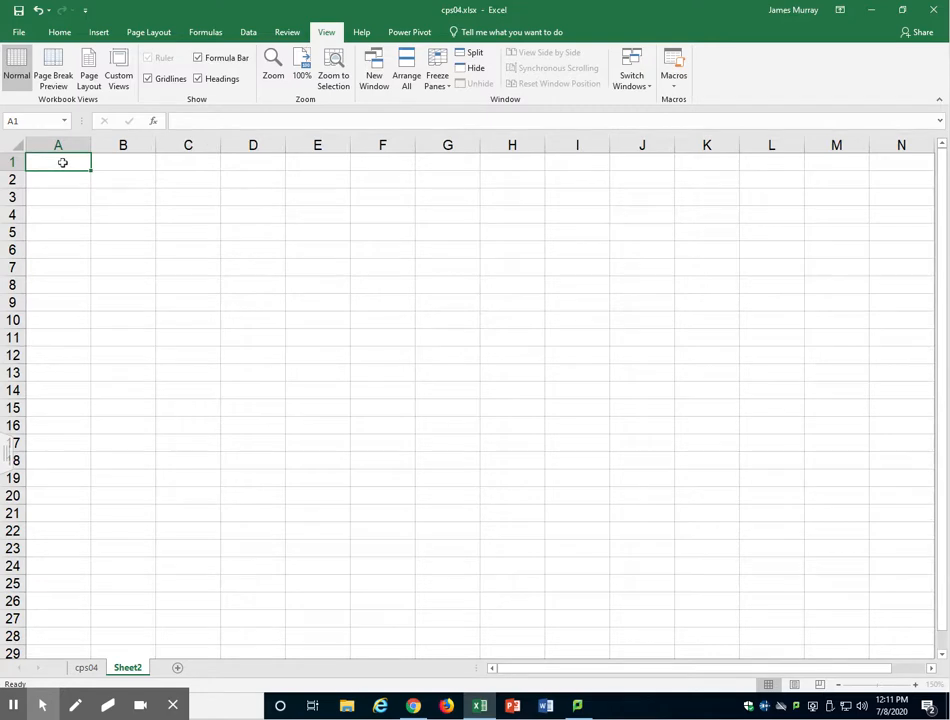
right_click(56, 162)
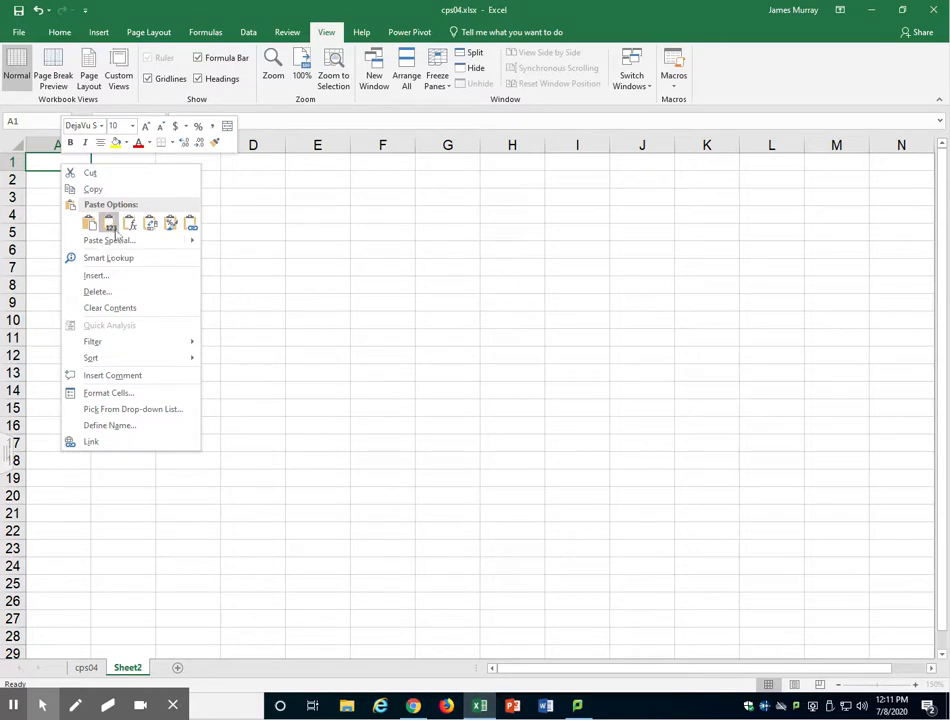
mouse_move(110, 224)
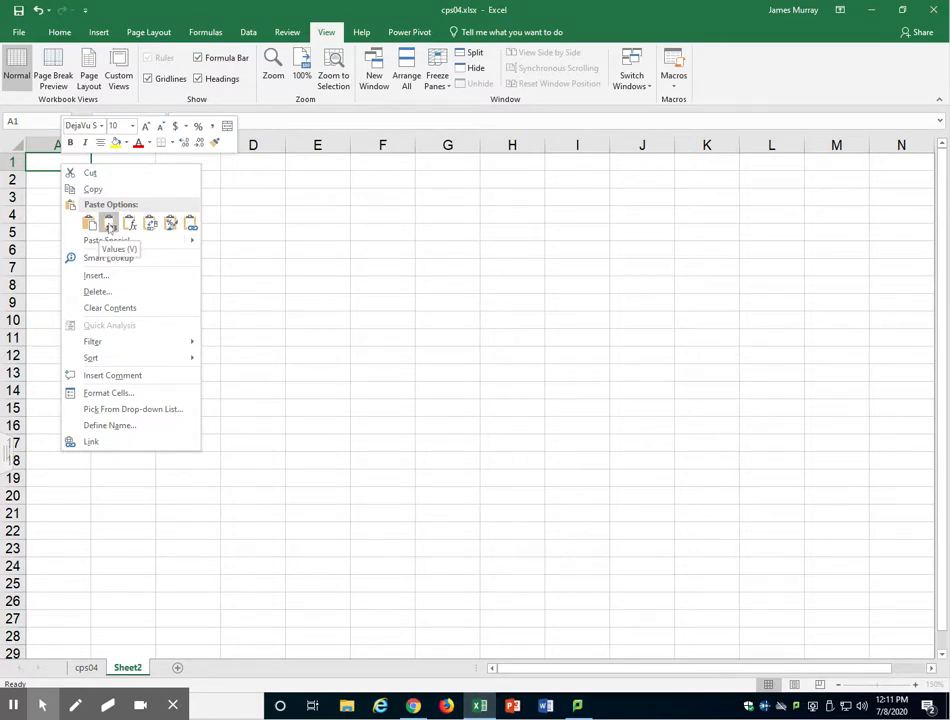
left_click(108, 224)
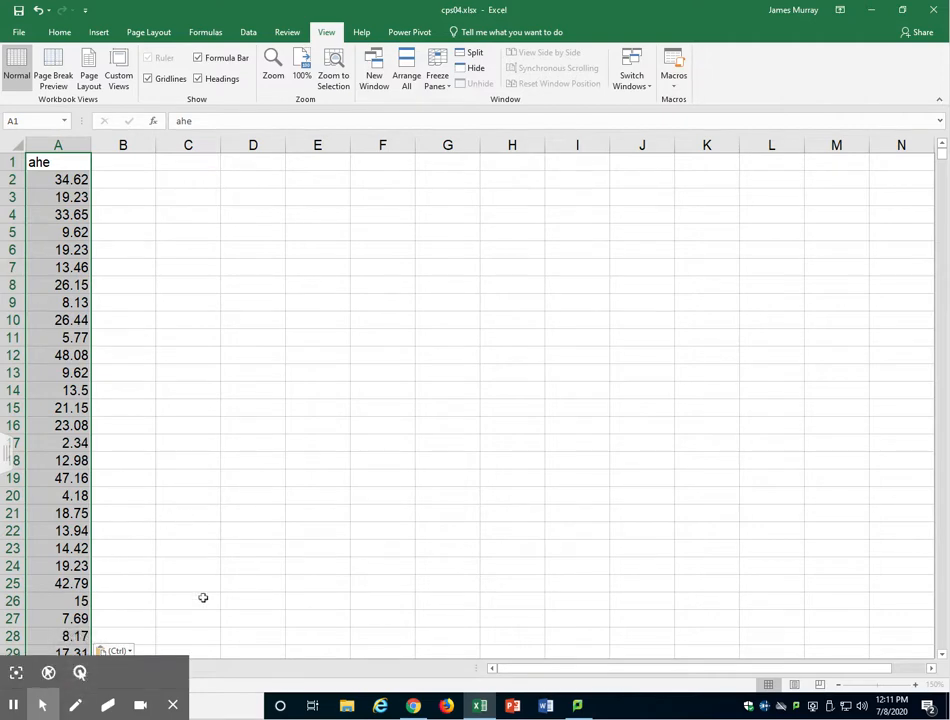
- On cps04, change the sex filter to show only Female rows
left_click(176, 668)
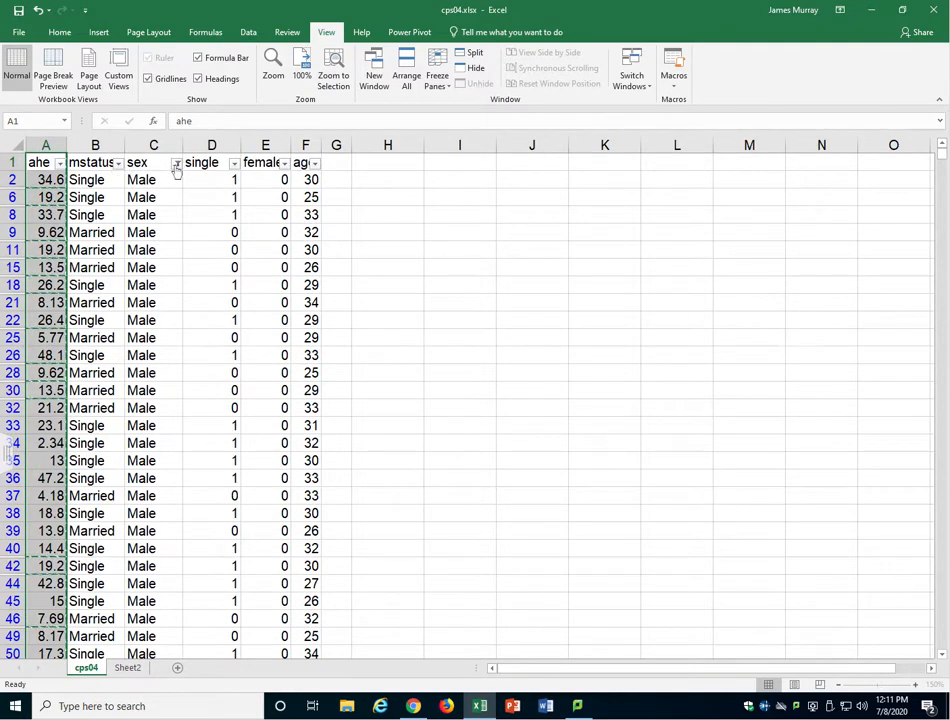
left_click(176, 162)
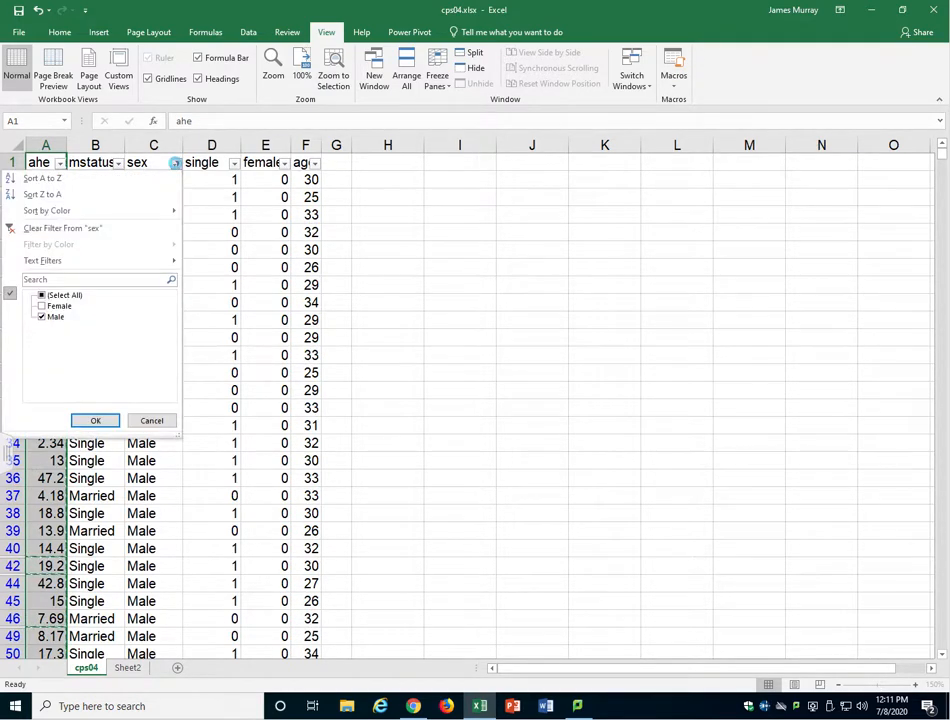
left_click(42, 304)
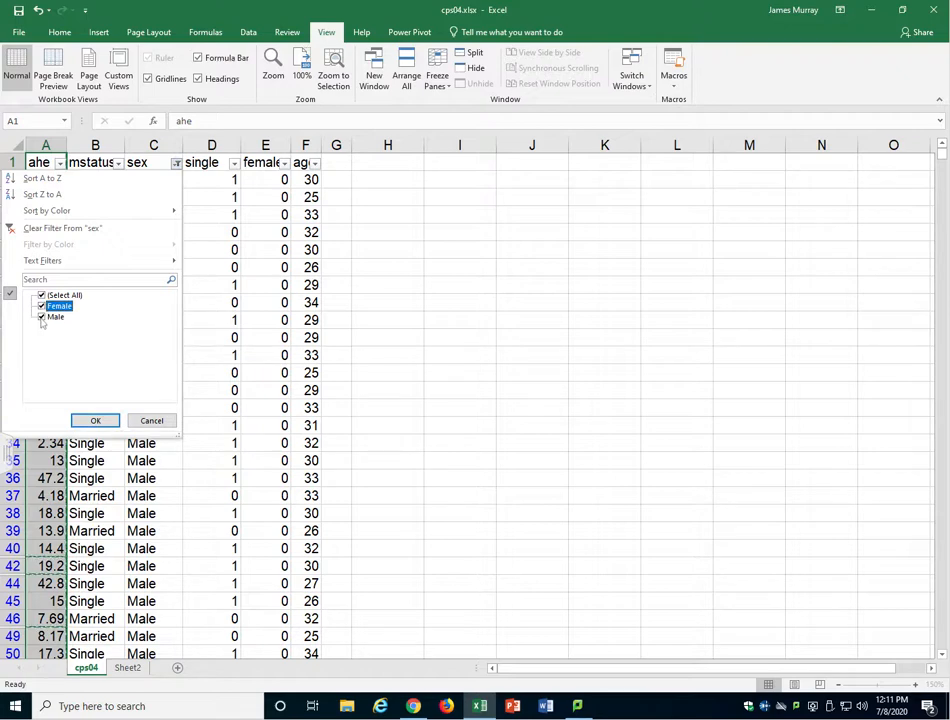
left_click(96, 420)
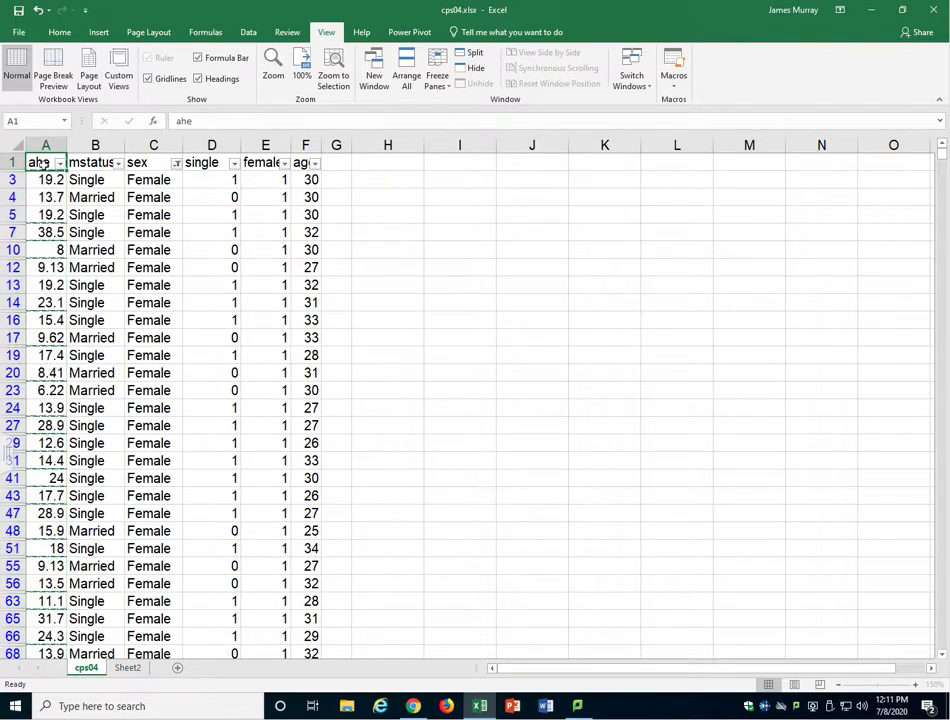
scroll("down", 3)
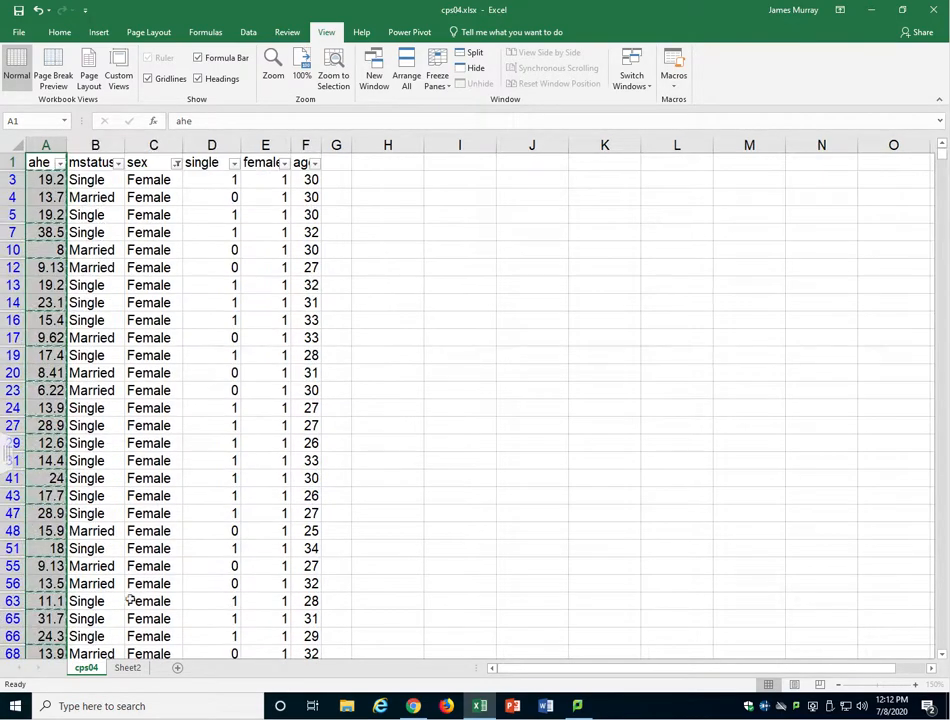
- Paste the female ahe values into B1 of Sheet2 and start labelling A1 as 'AHE Males'
left_click(128, 668)
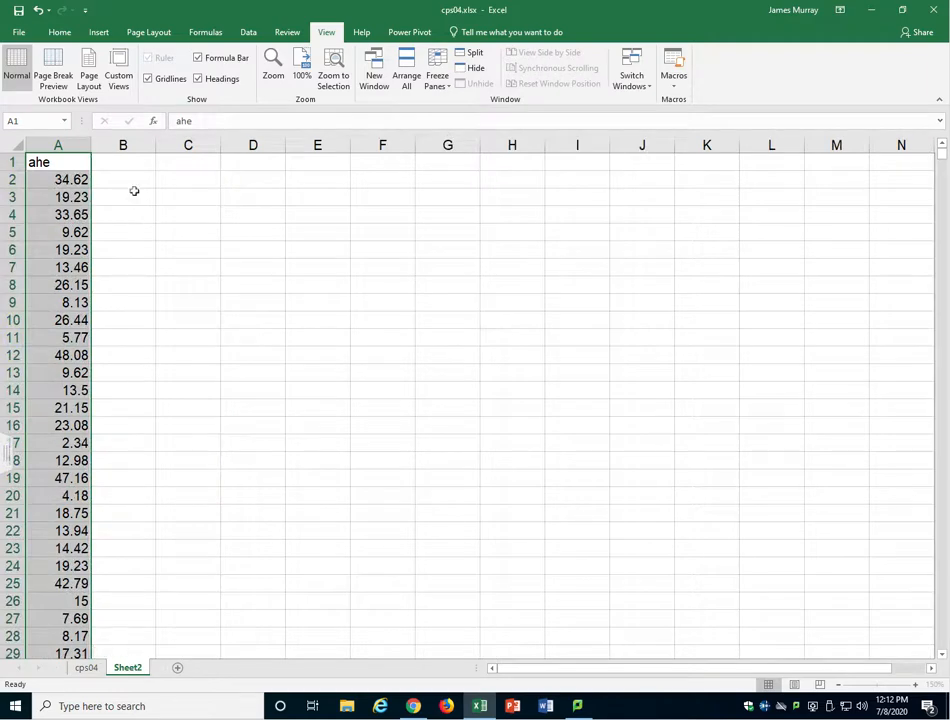
left_click(122, 162)
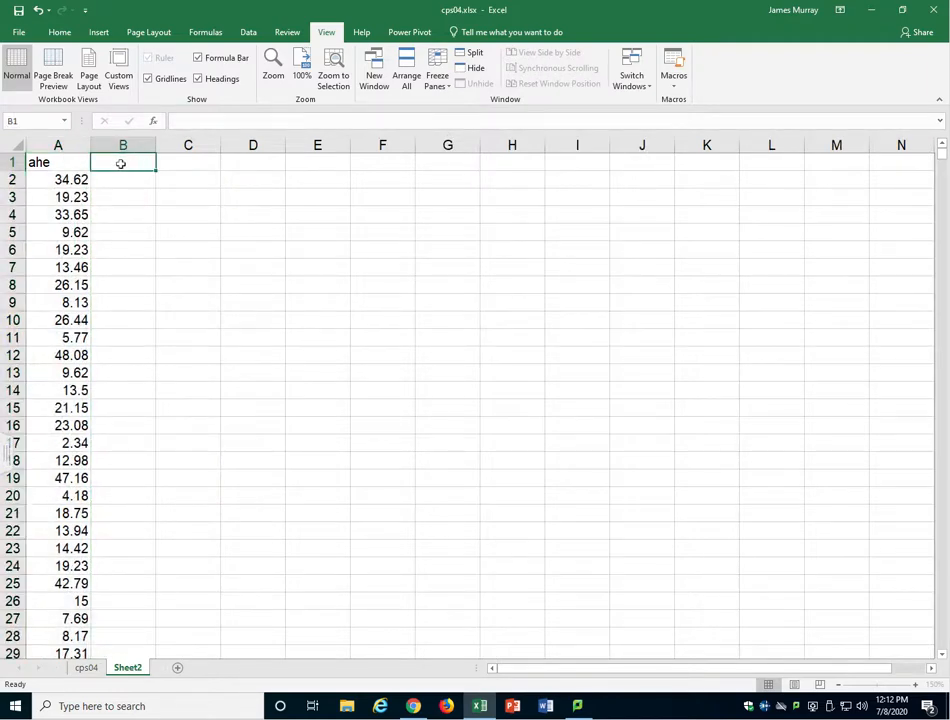
right_click(122, 162)
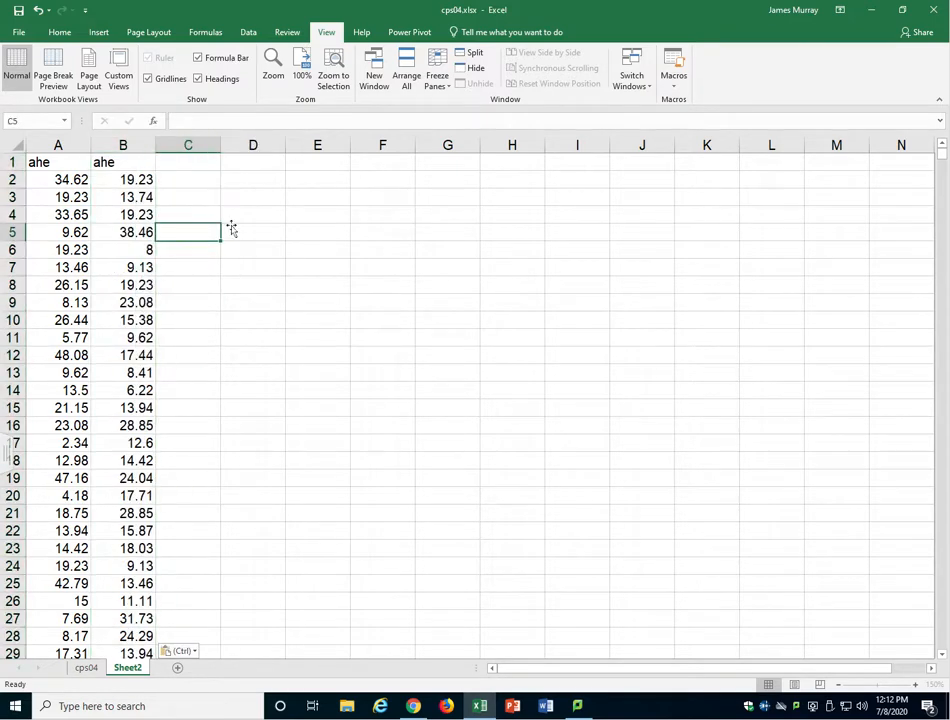
left_click(56, 160)
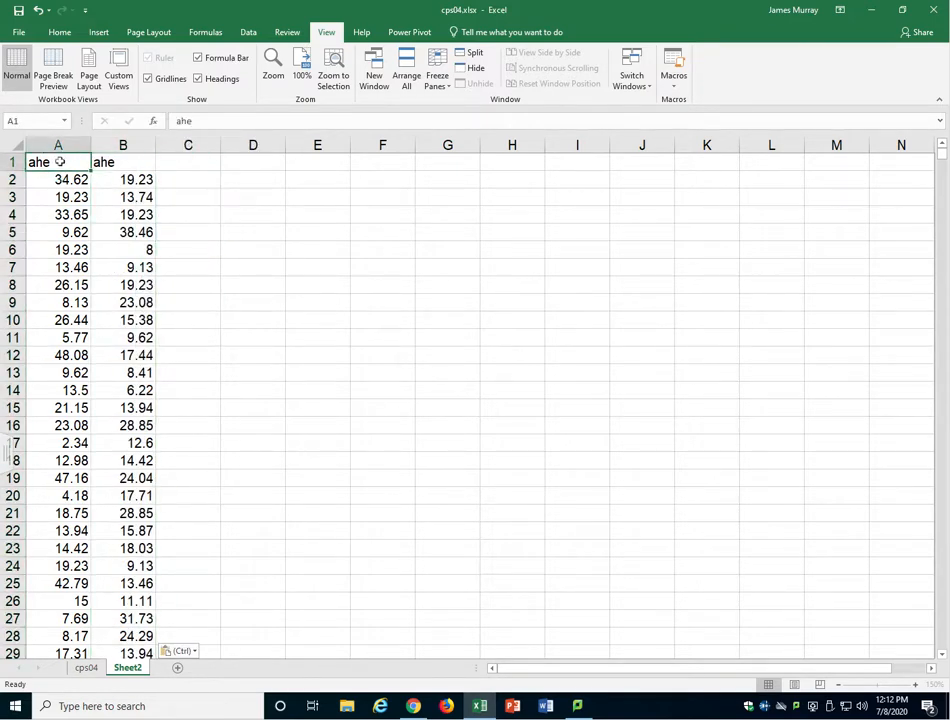
type("AHE Males")
left_click(124, 160)
type("AHE Females")
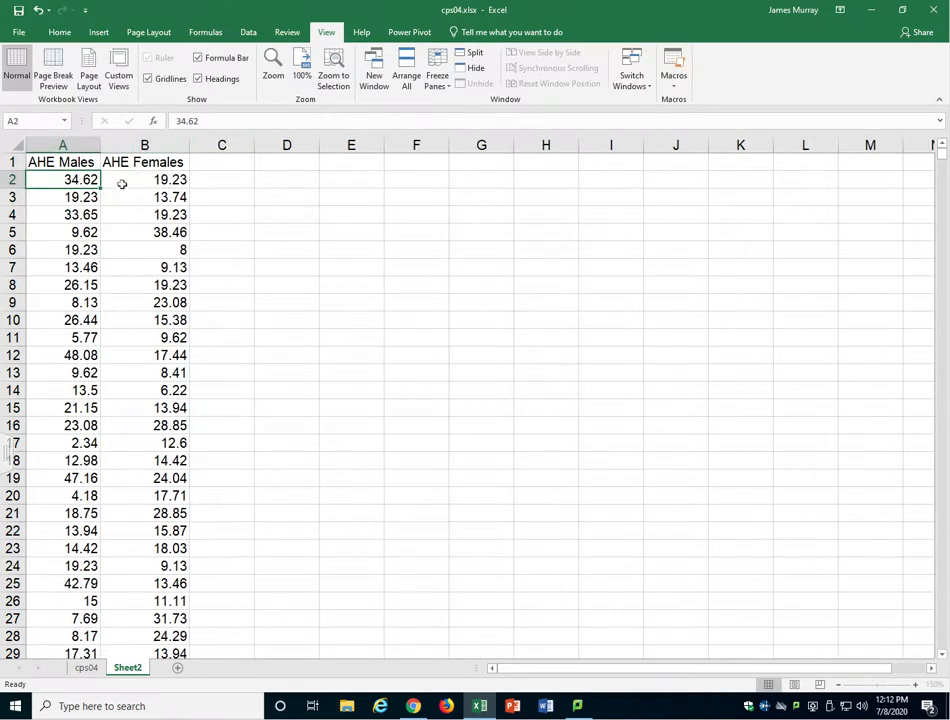
mouse_move(136, 208)
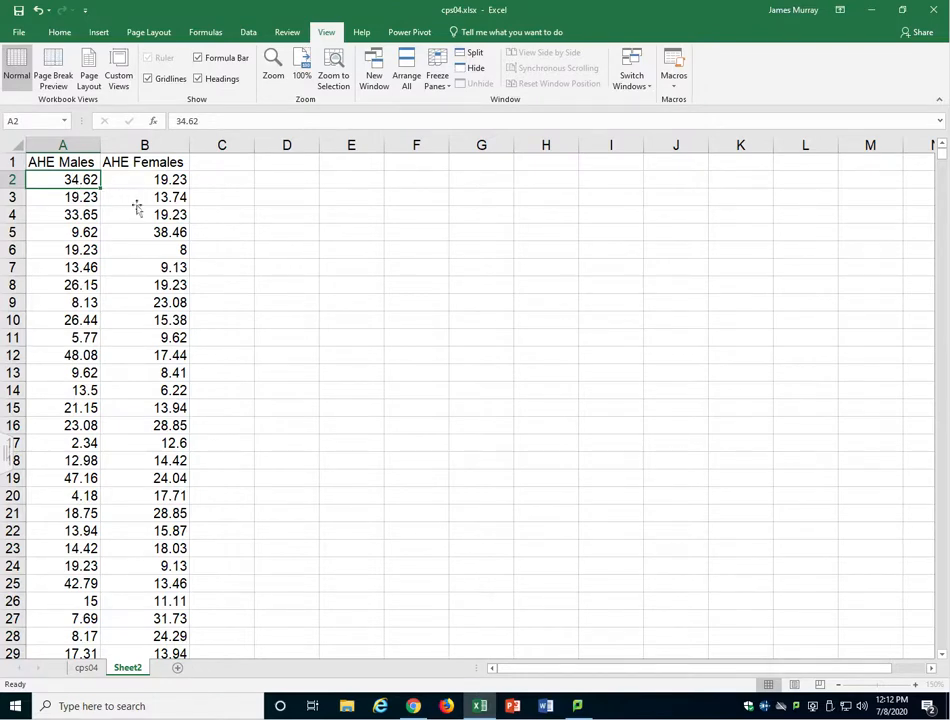
mouse_move(228, 198)
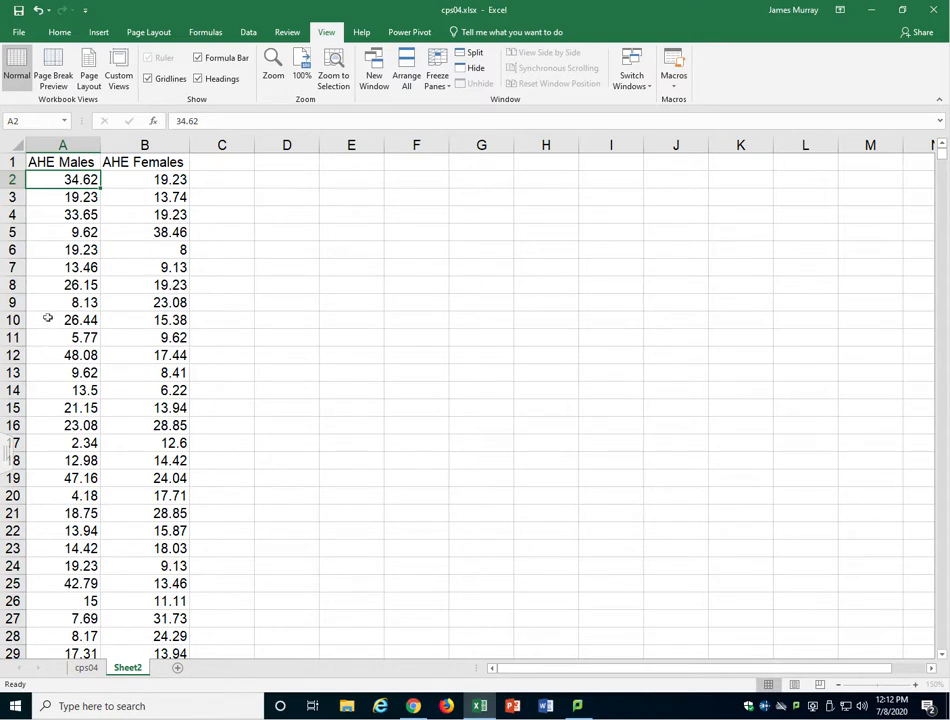
mouse_move(134, 340)
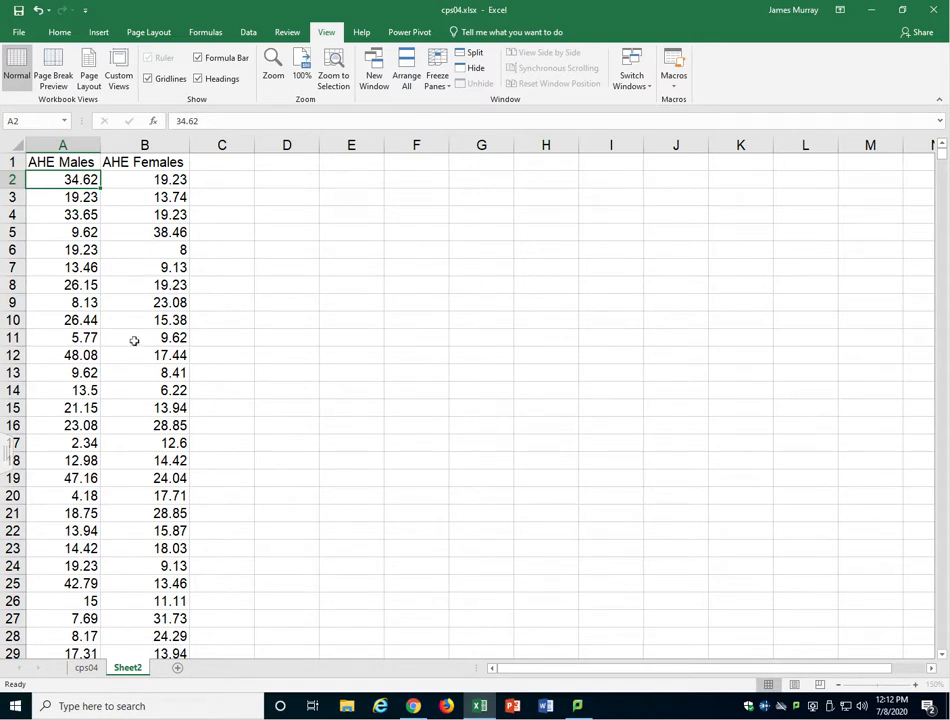